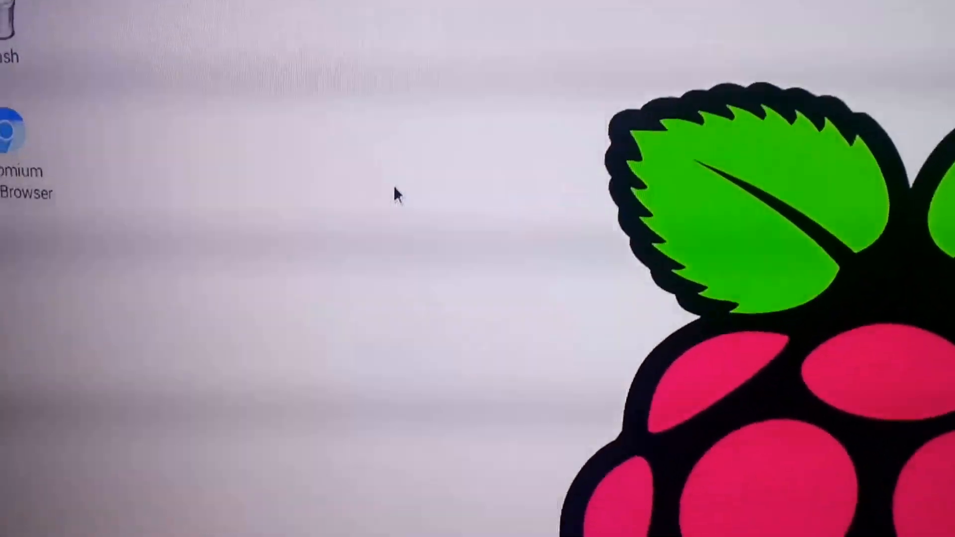
# - Open Desktop Preferences from the desktop's right-click menu
pyautogui.rightClick(396, 199)
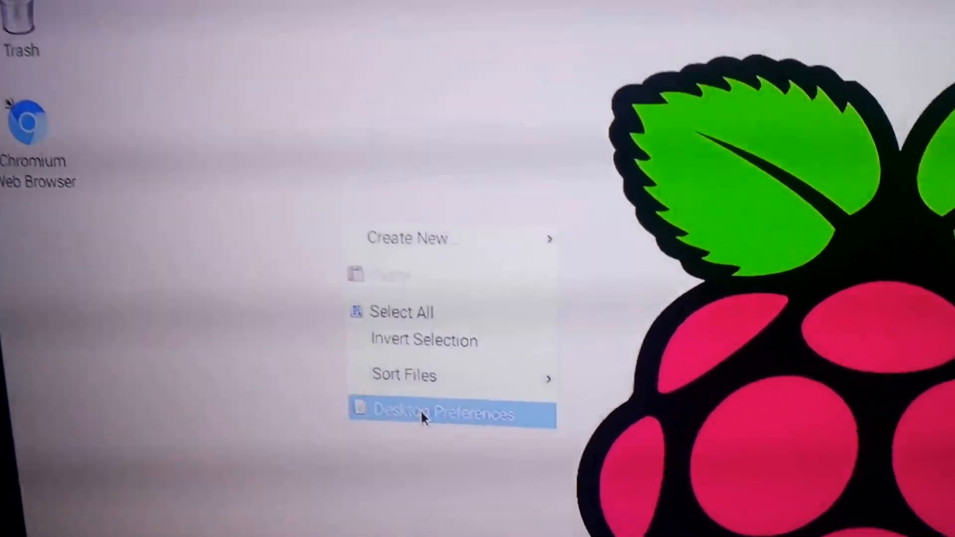
pyautogui.click(425, 415)
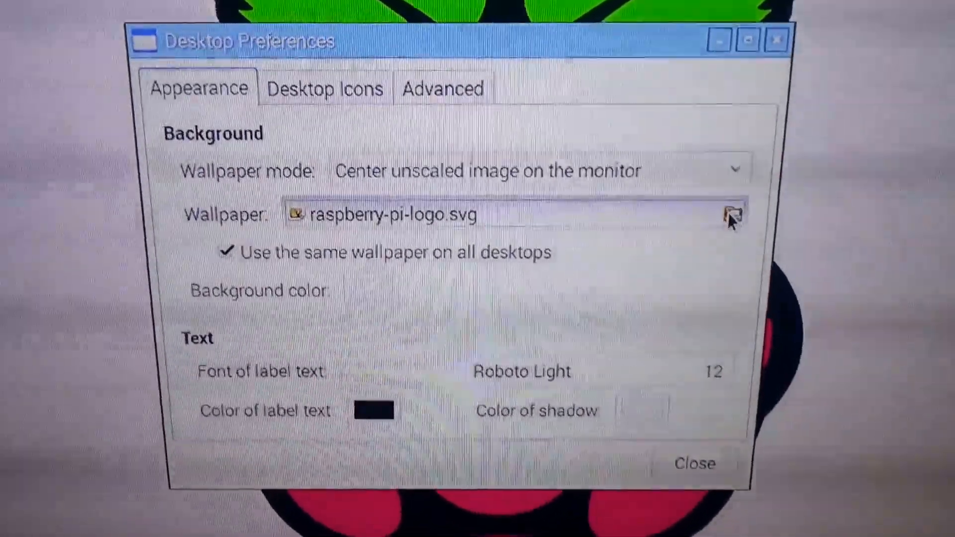
pyautogui.click(733, 213)
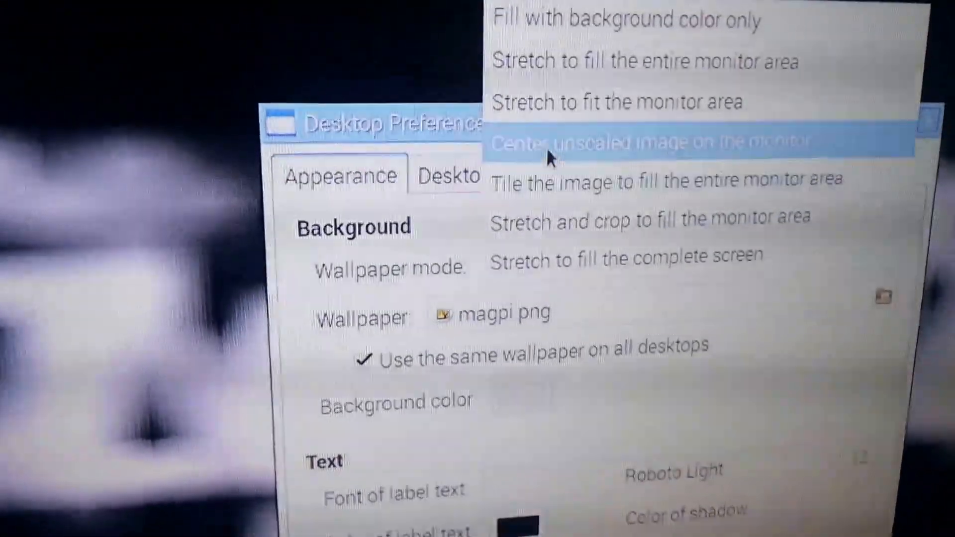
# - Set Wallpaper mode to 'Center unscaled image on the monitor' and close
pyautogui.click(639, 143)
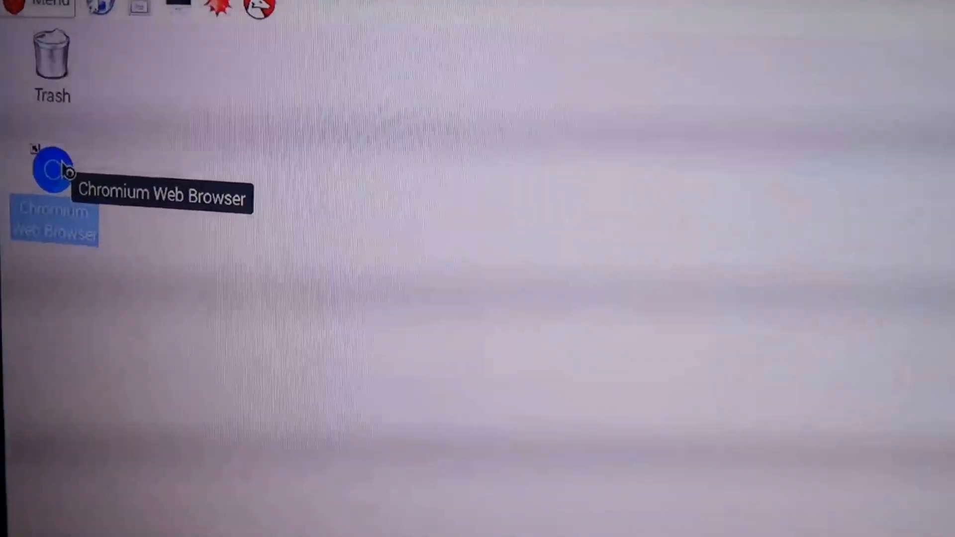
# - Launch Chromium and go to images.google.com
pyautogui.doubleClick(52, 177)
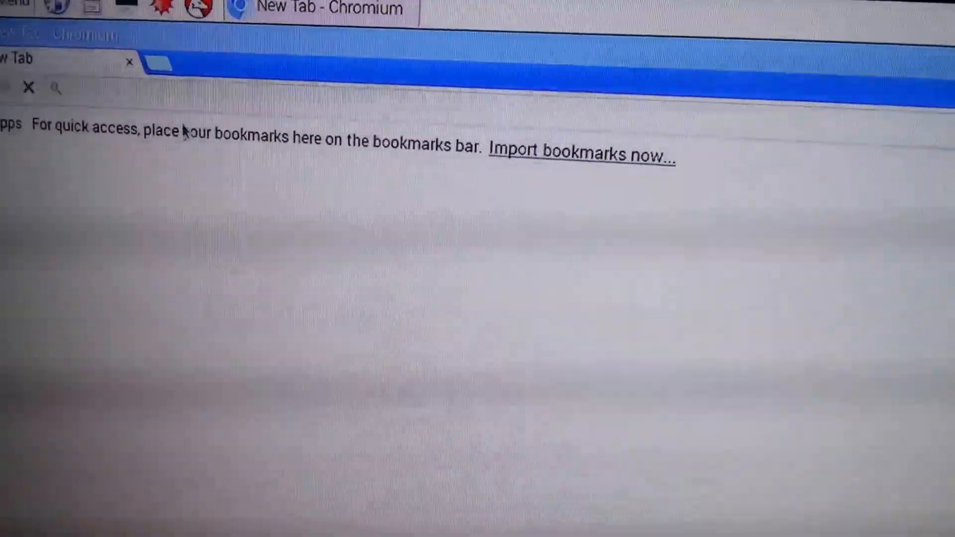
pyautogui.write('image.goo')
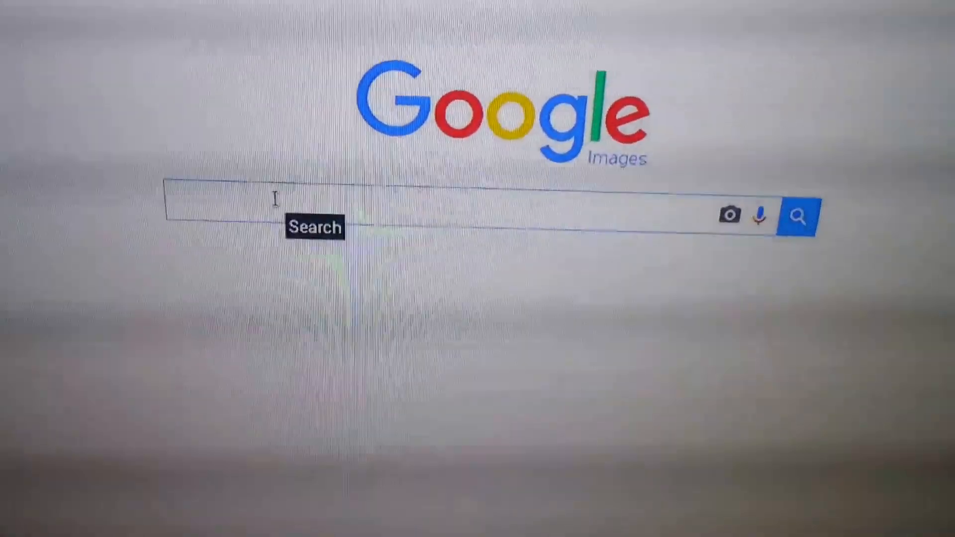
pyautogui.write('hd wa')
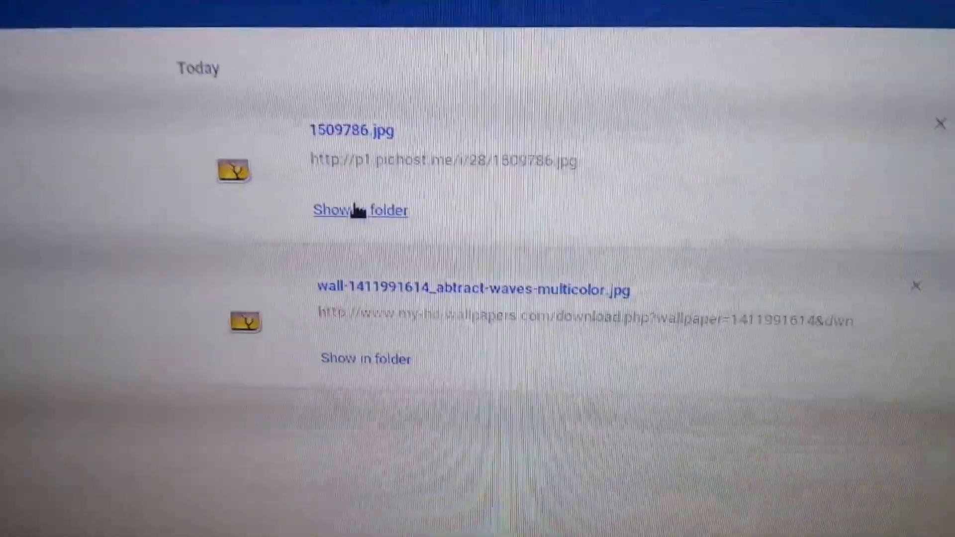
# - Show the downloaded abstract-waves image in its folder
pyautogui.click(359, 210)
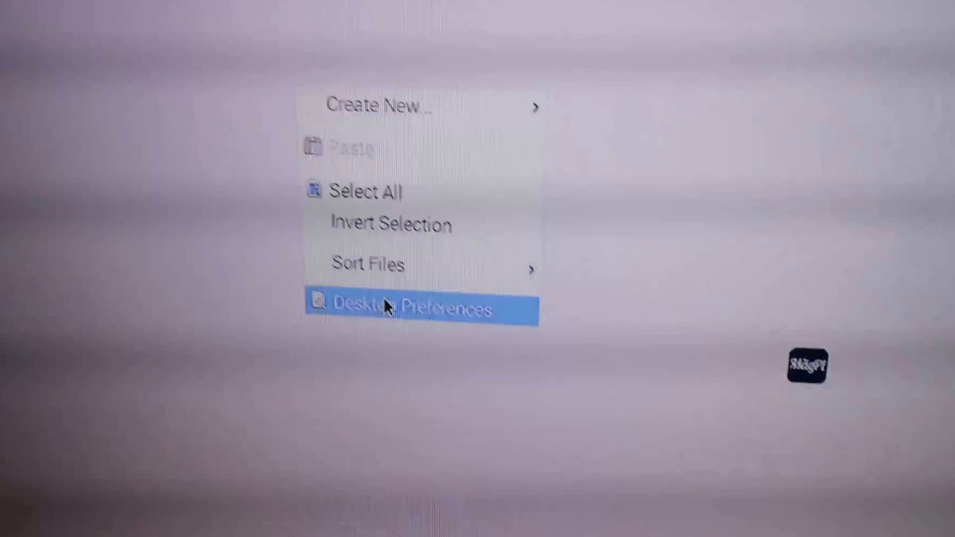
# - Choose the downloaded abstract-waves jpg from Recently Used as the wallpaper
pyautogui.click(391, 309)
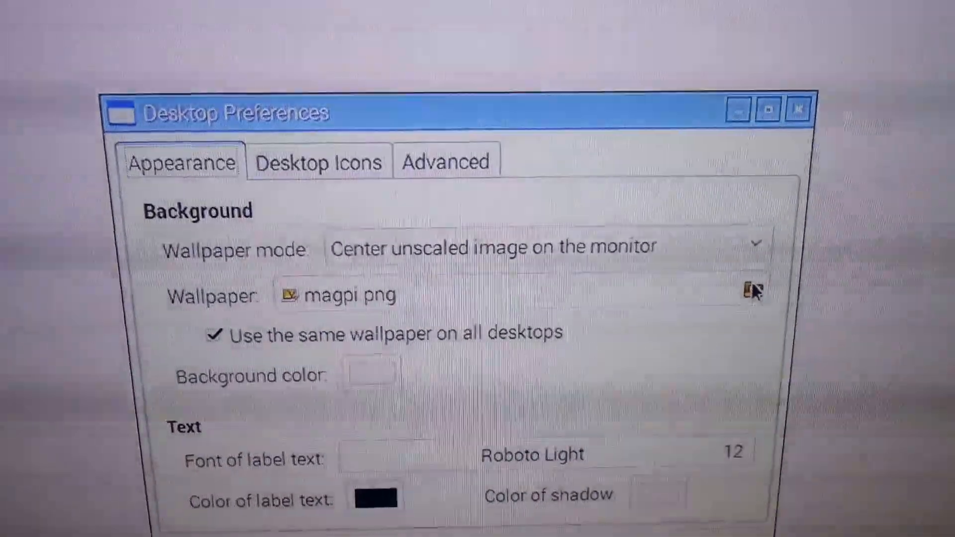
pyautogui.click(752, 290)
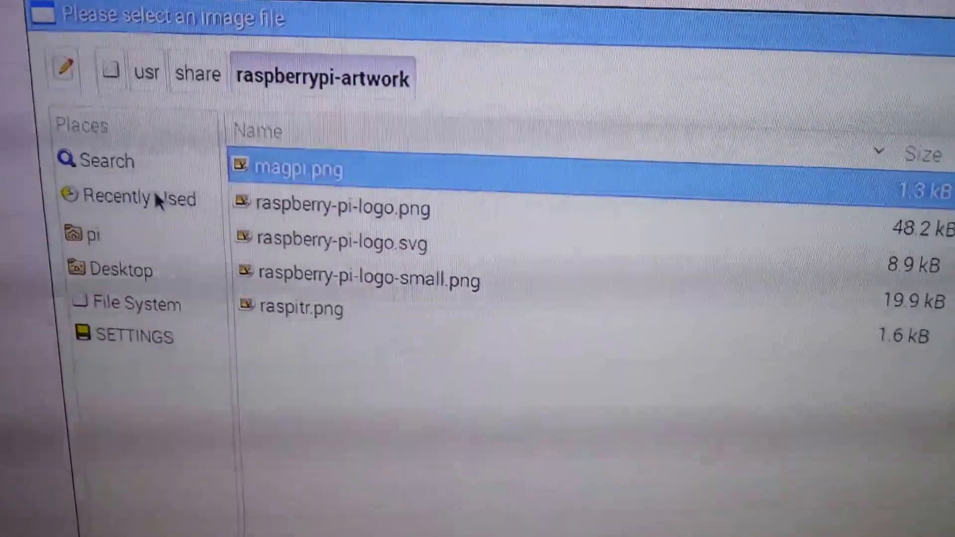
pyautogui.click(89, 234)
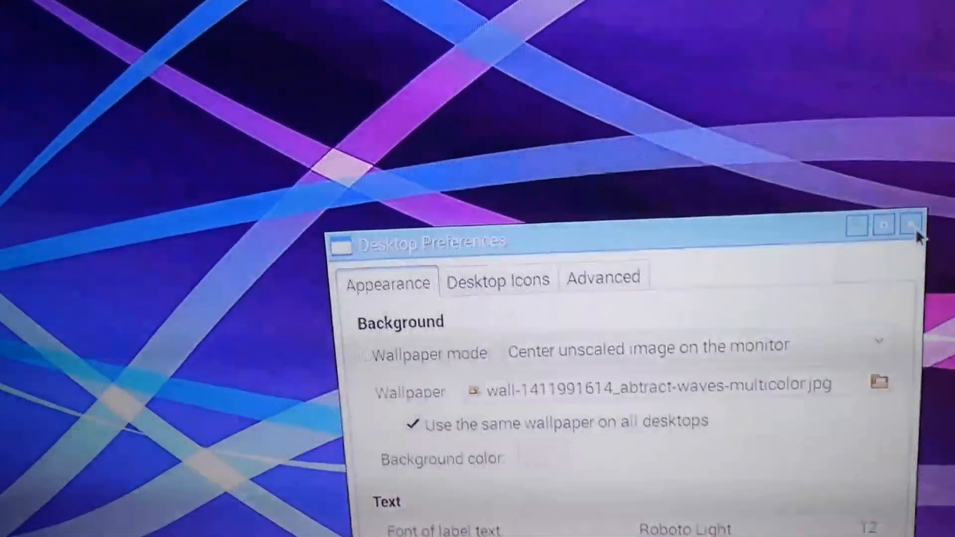
# - Reopen Desktop Preferences and set Wallpaper mode to 'Stretch to fill the complete screen'
pyautogui.click(911, 227)
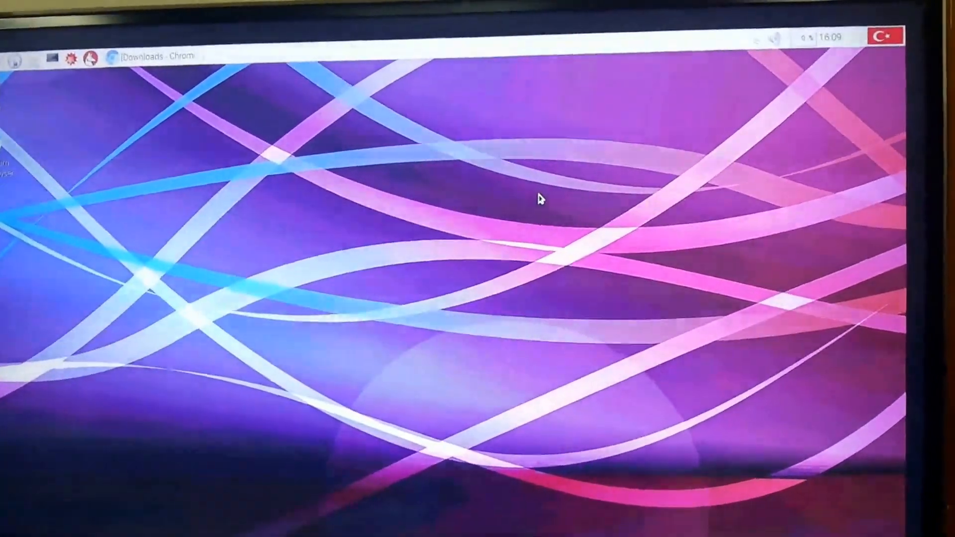
pyautogui.rightClick(540, 198)
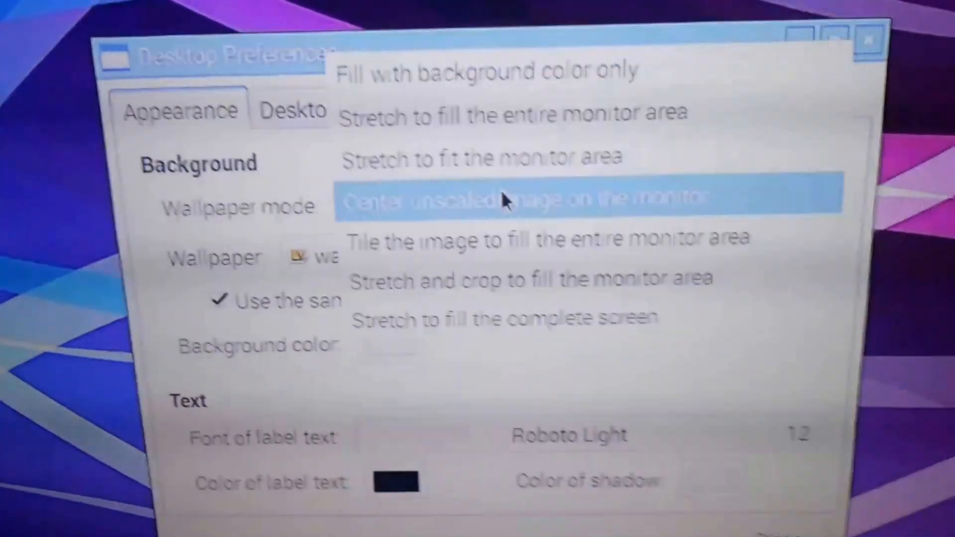
pyautogui.moveTo(483, 326)
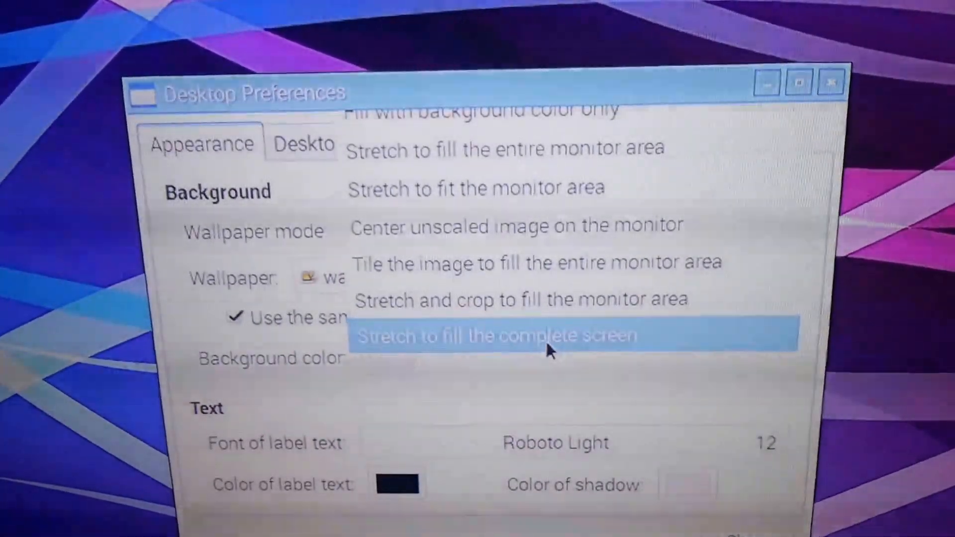
pyautogui.click(496, 337)
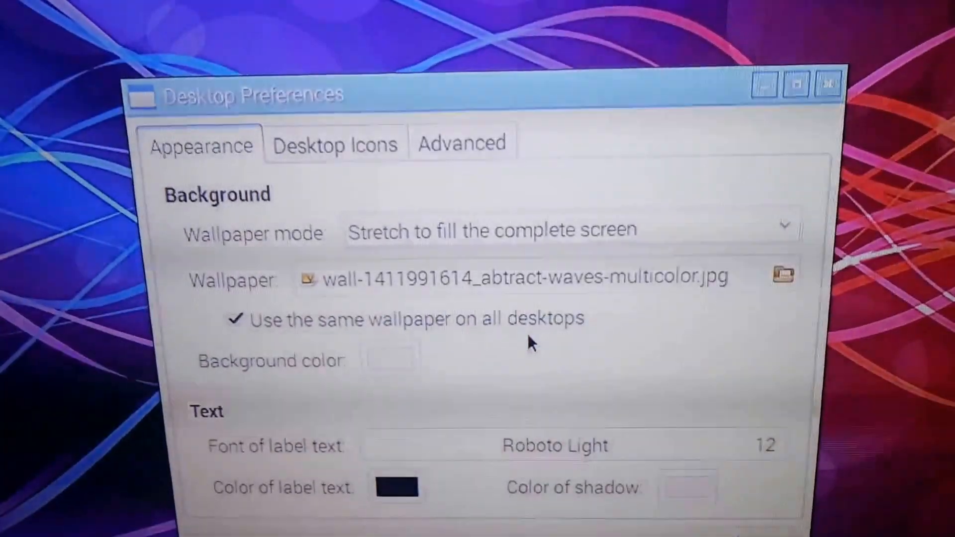